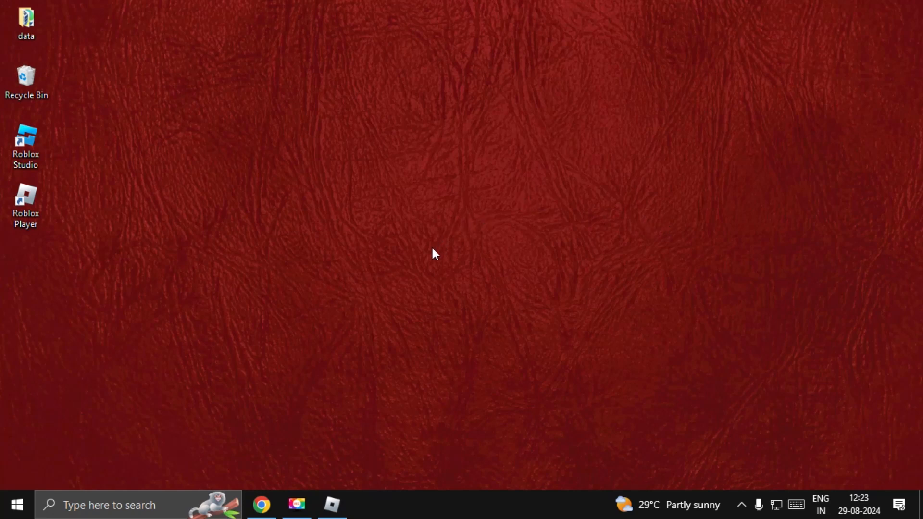
mouse_move(509, 419)
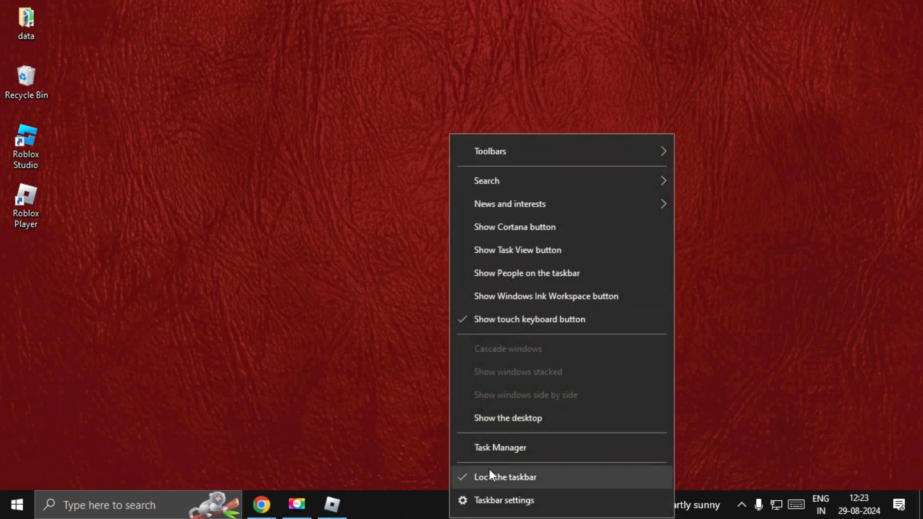
- Run %localappdata% to open the AppData Local folder in File Explorer
click(500, 447)
text(%localappdata%)
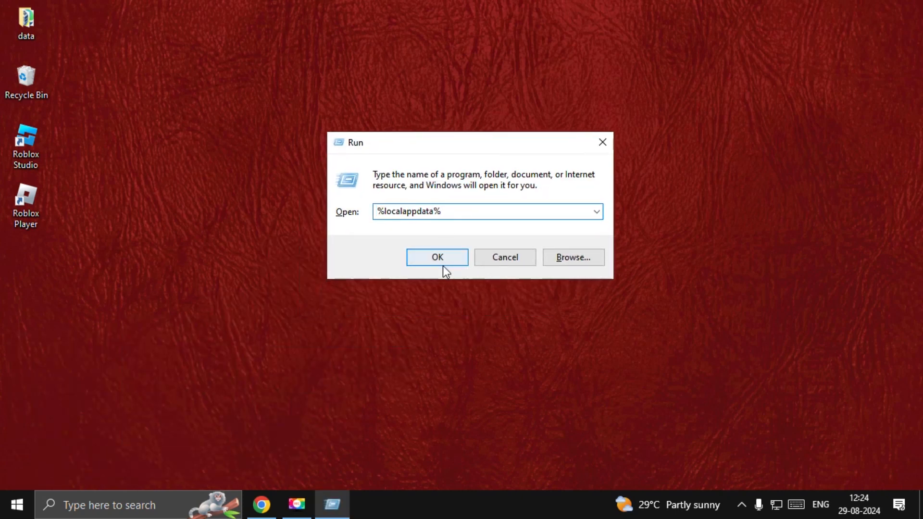
click(436, 258)
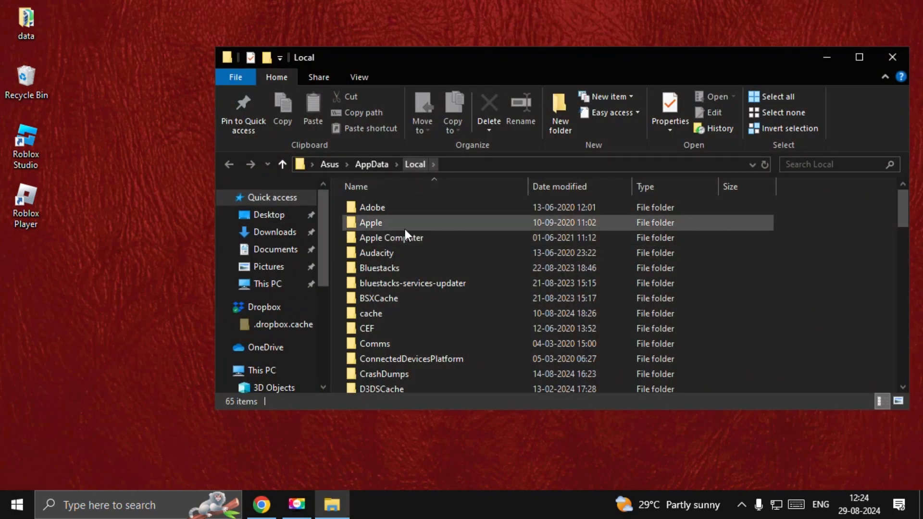
- Delete everything in the Temp folder, skipping the six in-use files
scroll(down, 3)
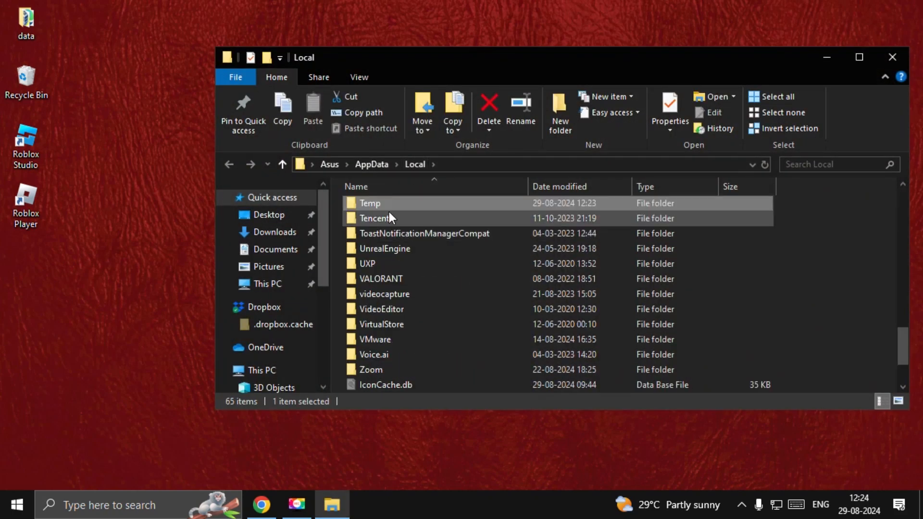
click(424, 233)
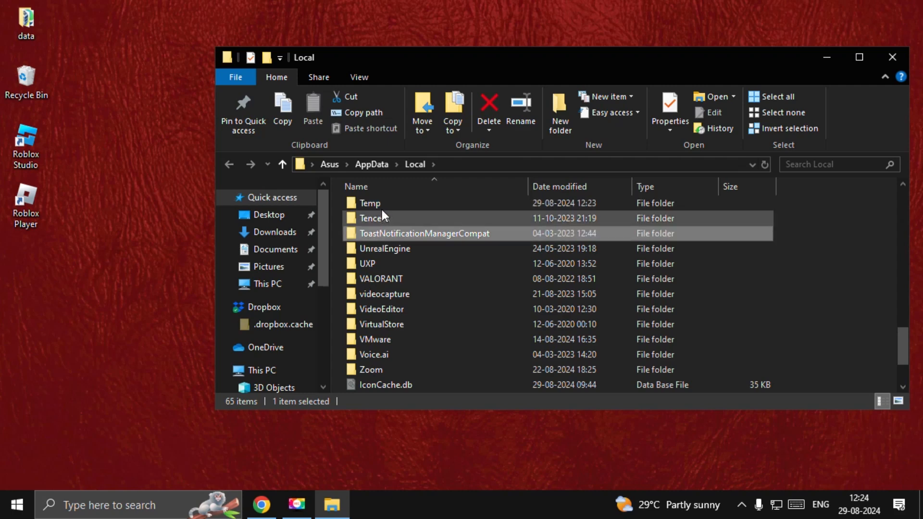
double_click(369, 203)
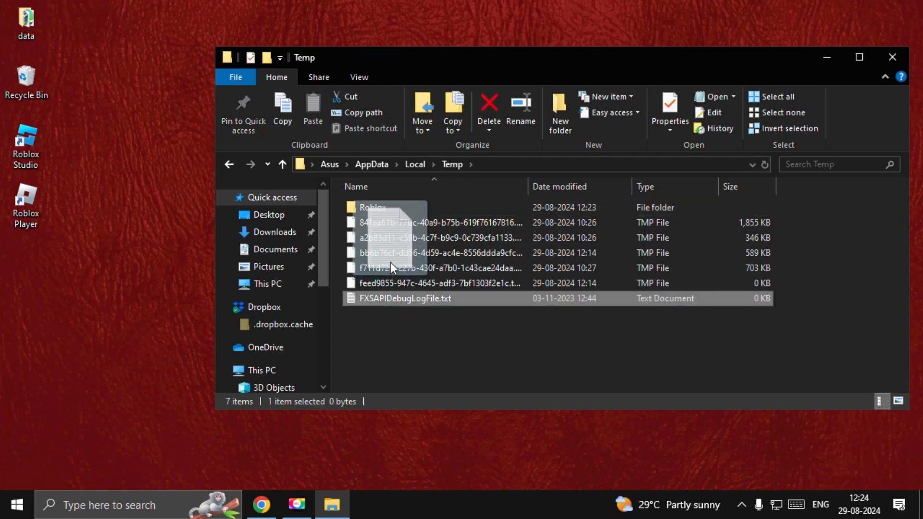
key(ctrl+a)
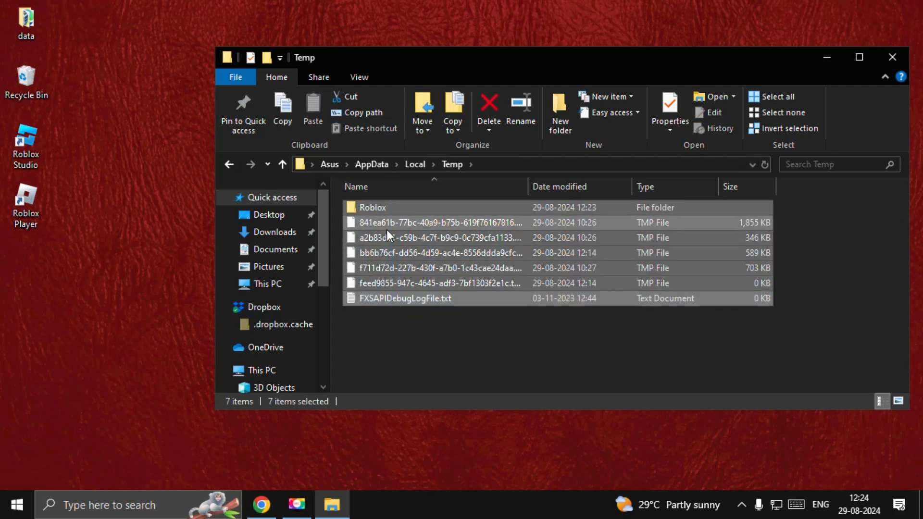
click(488, 108)
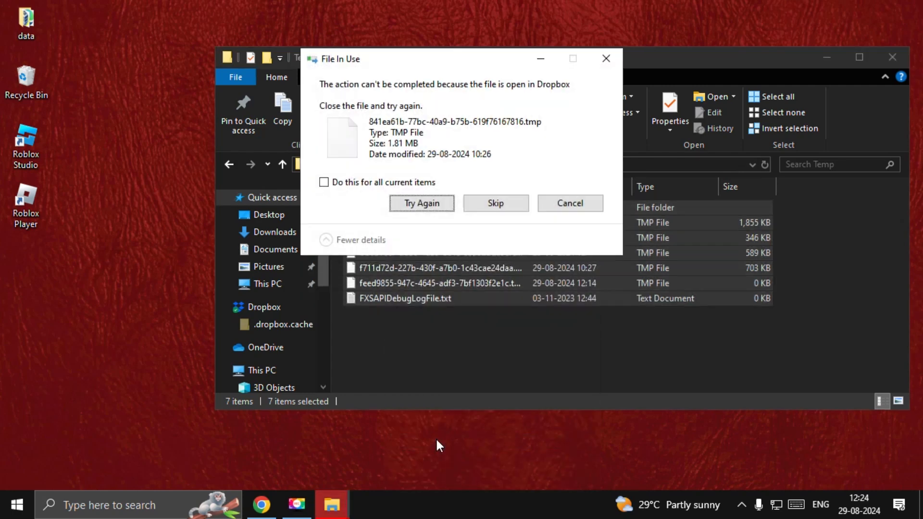
click(323, 182)
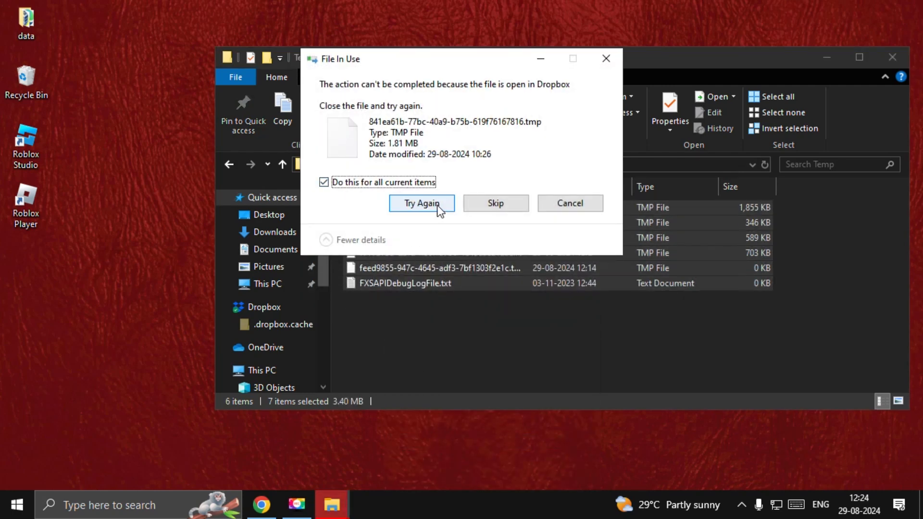
click(421, 203)
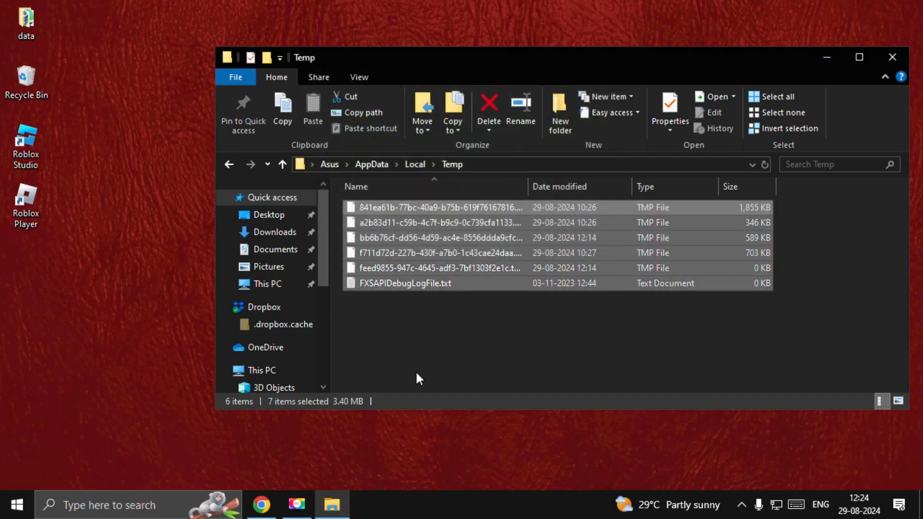
- Close File Explorer and search for Device Manager
click(891, 57)
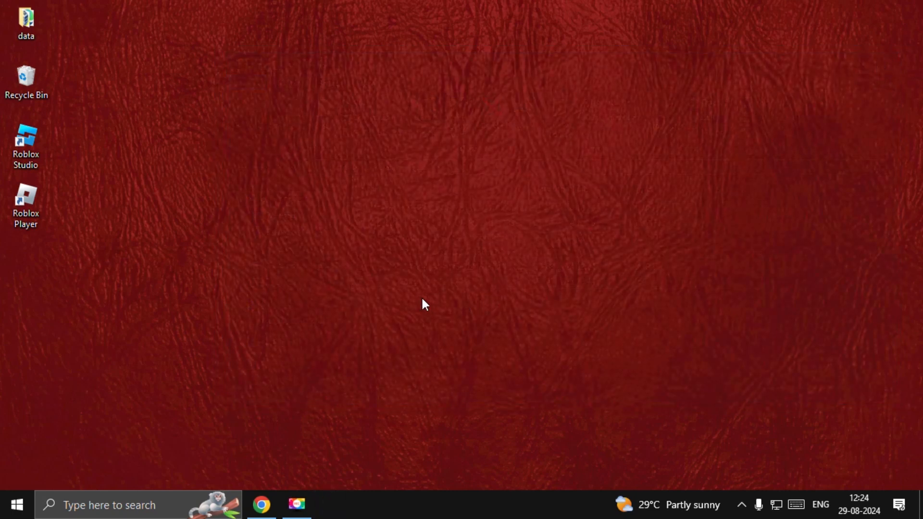
text(device Manager)
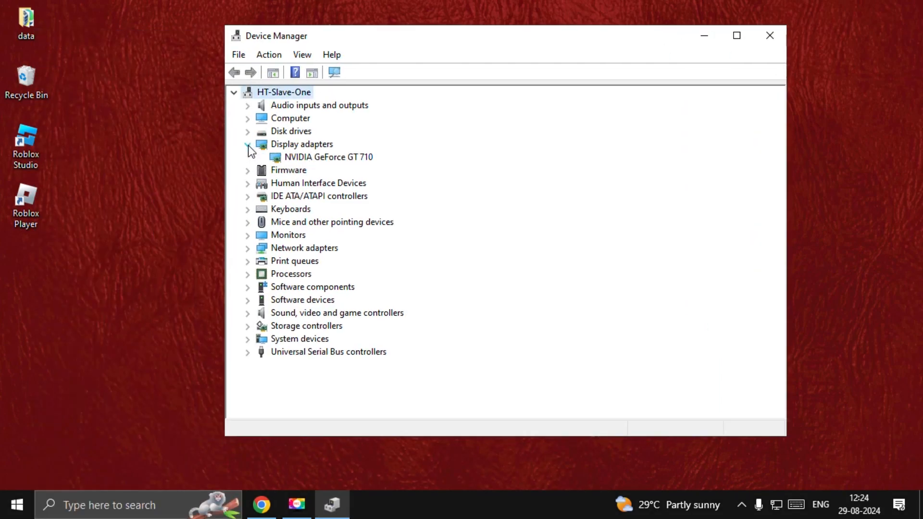
- Search automatically for newer NVIDIA GeForce GT 710 drivers; best driver already installed
click(328, 157)
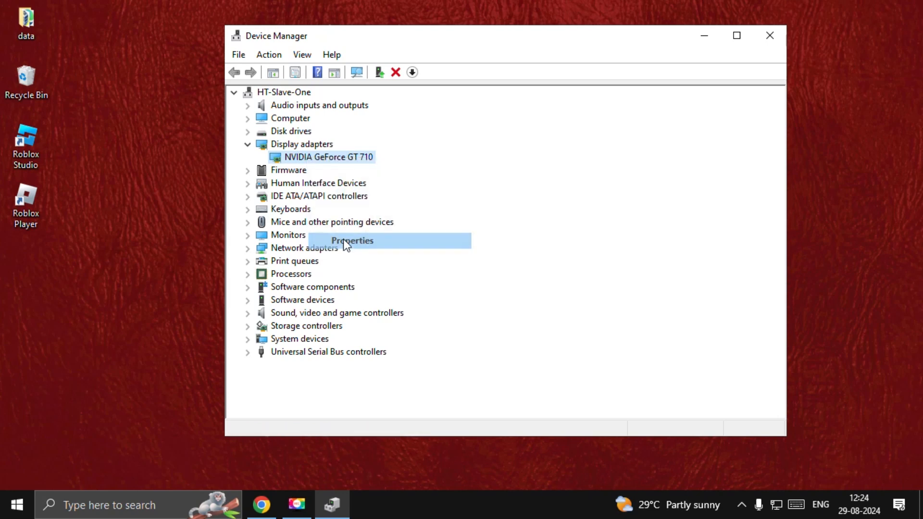
click(350, 240)
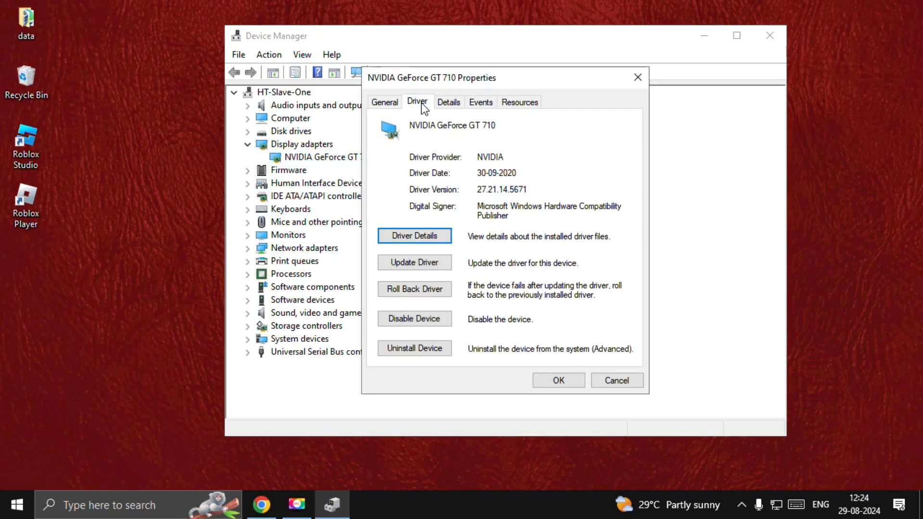
click(414, 263)
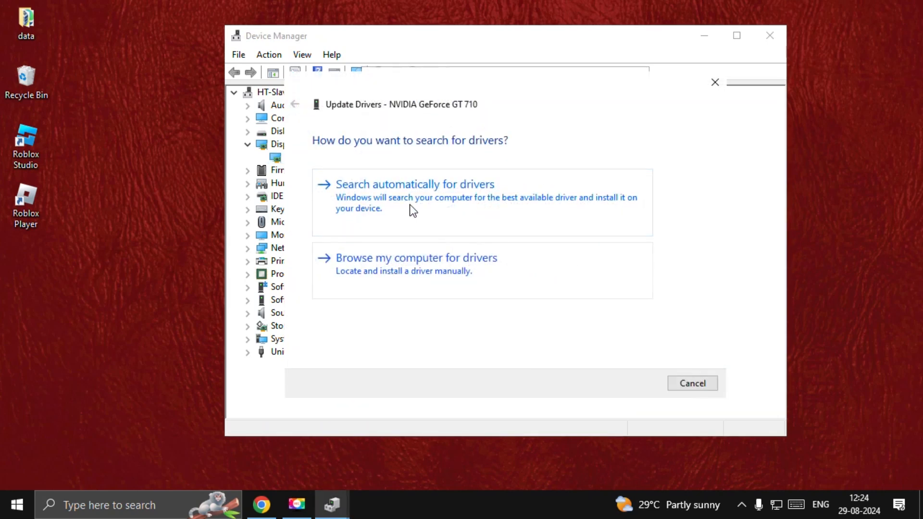
click(414, 185)
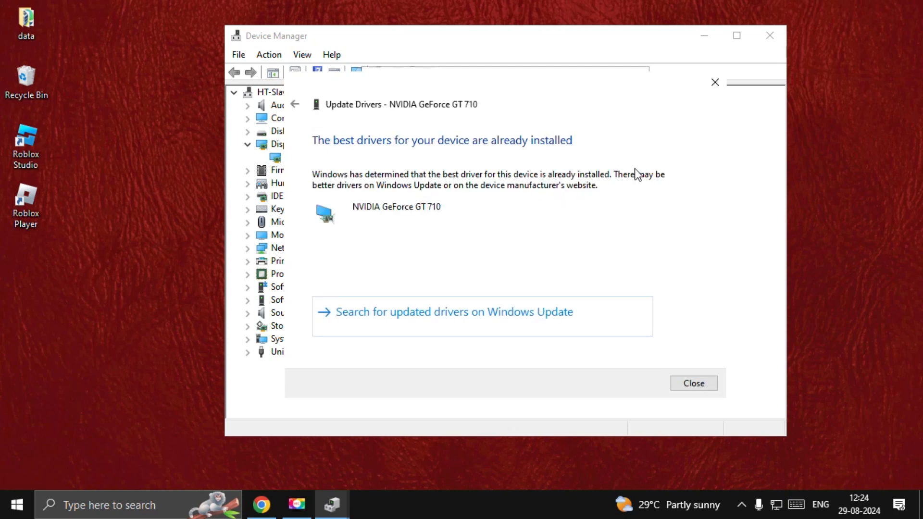
click(693, 383)
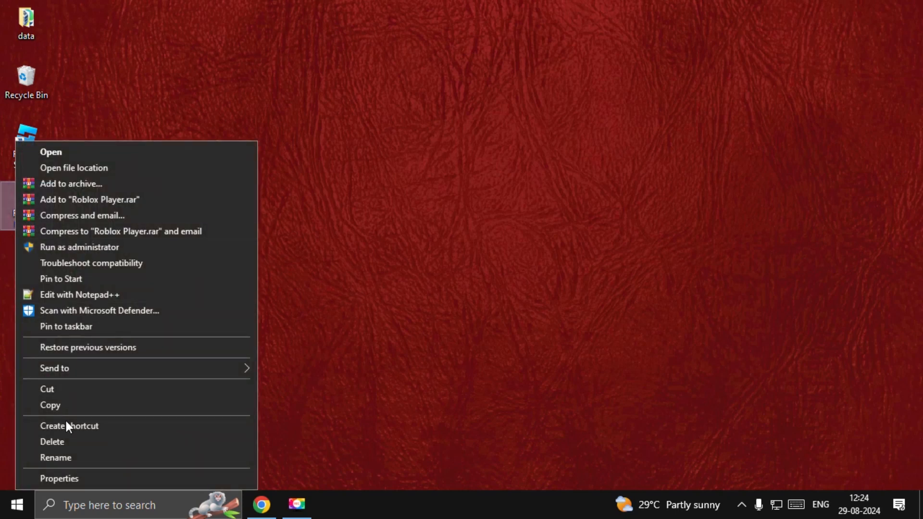
- Enable 'Run this program as an administrator' for Roblox Player and confirm with OK
click(58, 477)
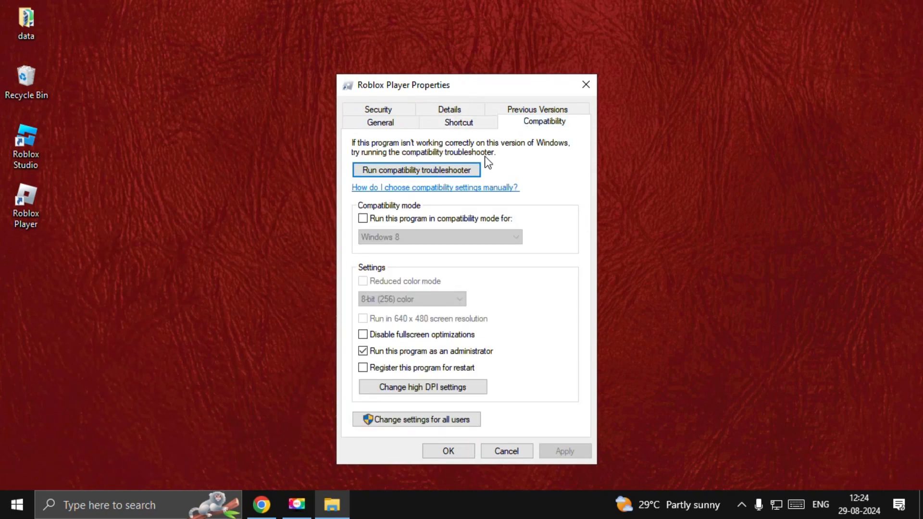
mouse_move(468, 449)
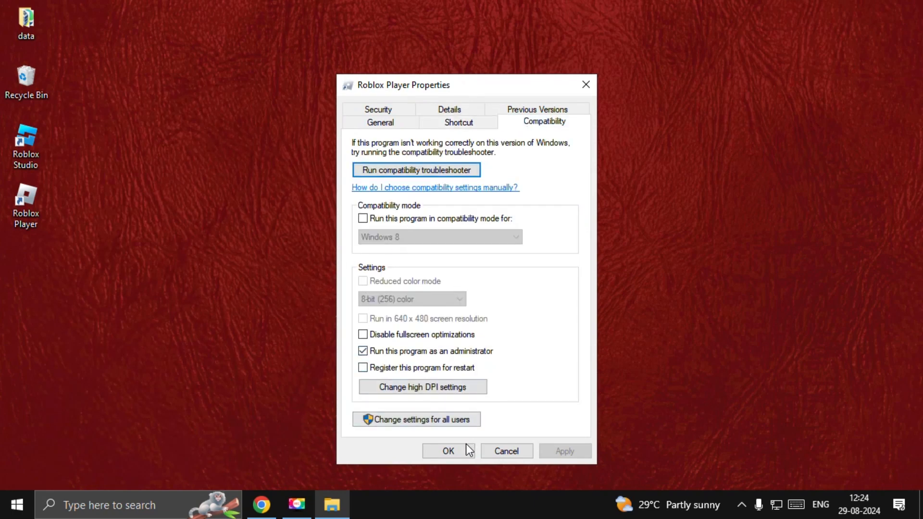
click(447, 451)
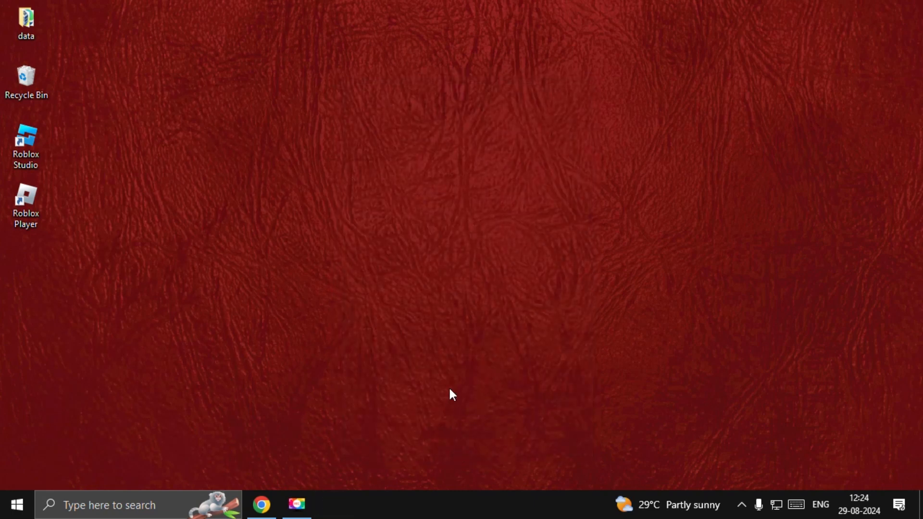
mouse_move(457, 253)
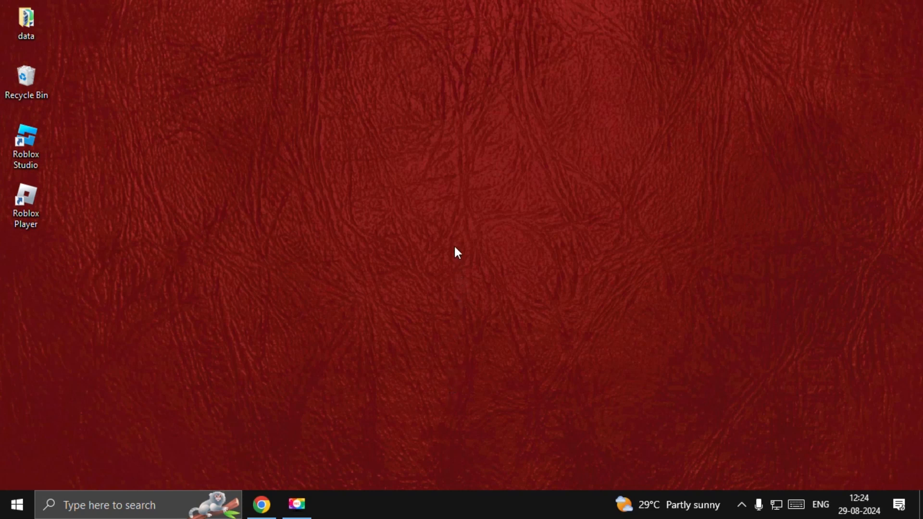
mouse_move(457, 229)
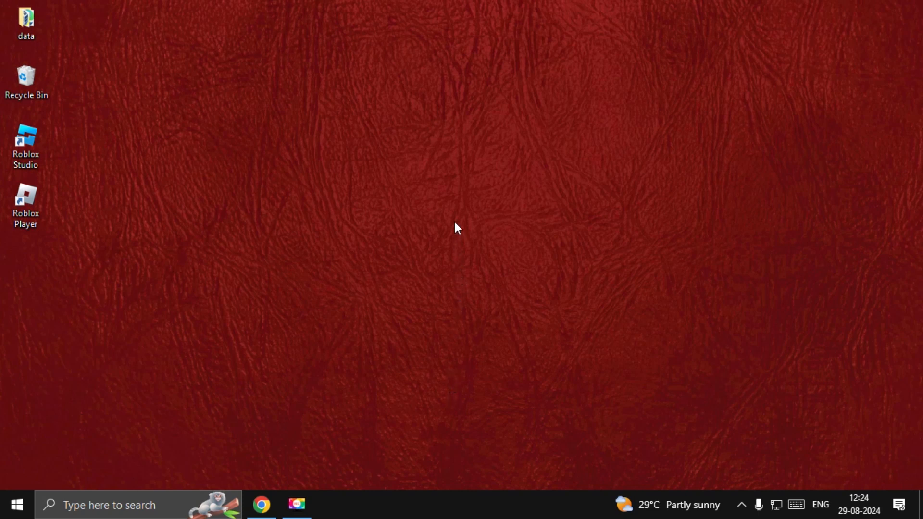
mouse_move(460, 222)
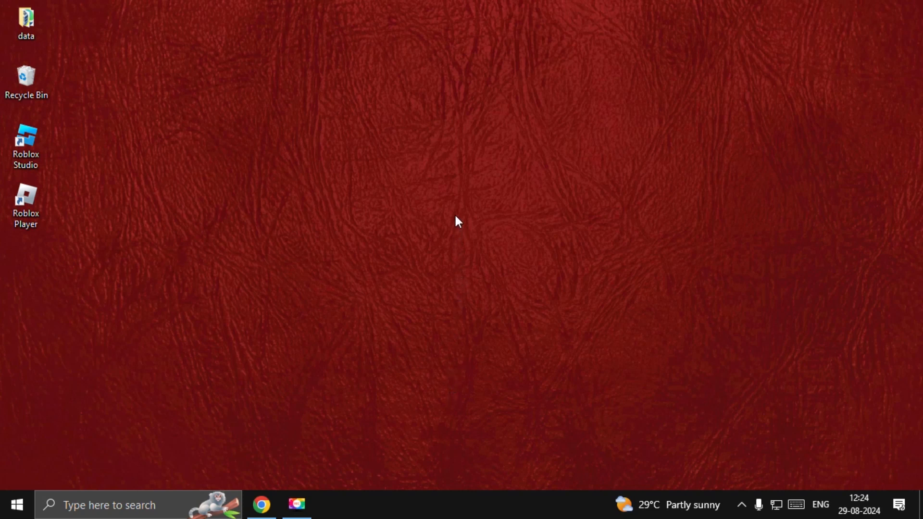